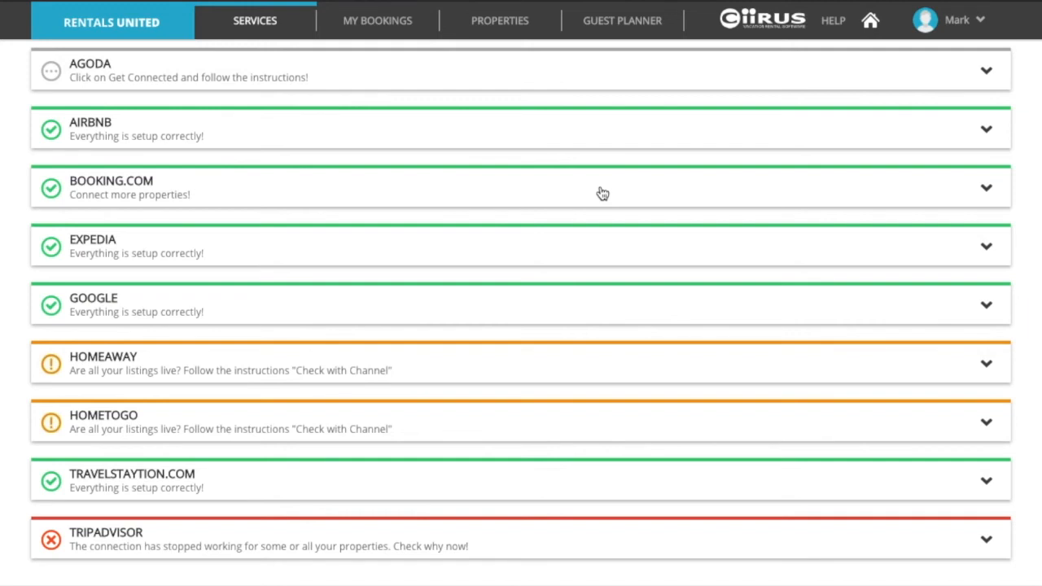
pyautogui.moveTo(668, 6)
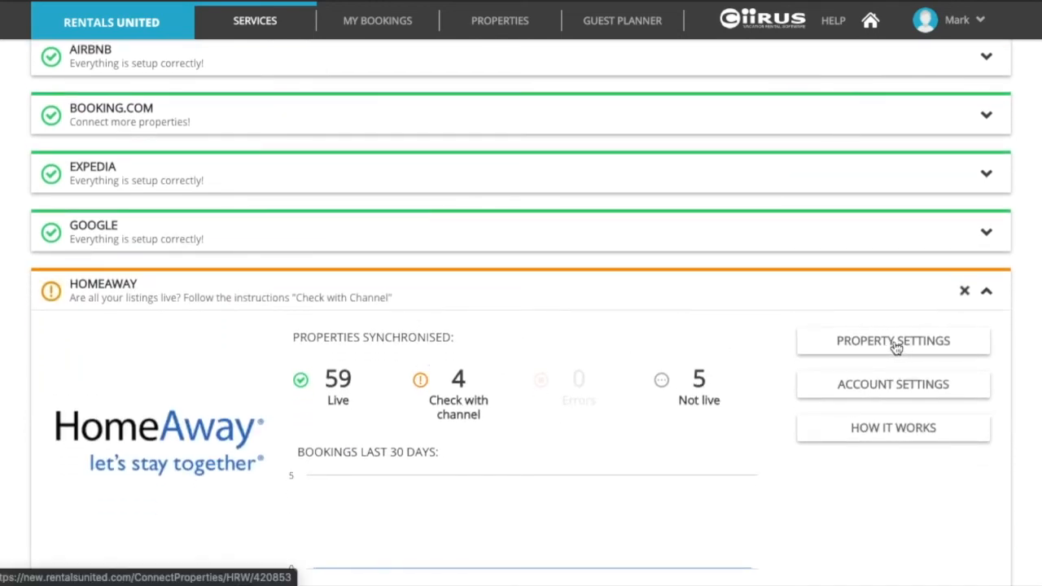
# Submit the first HomeAway property's live listing link via Check with channel to update its status
pyautogui.click(892, 340)
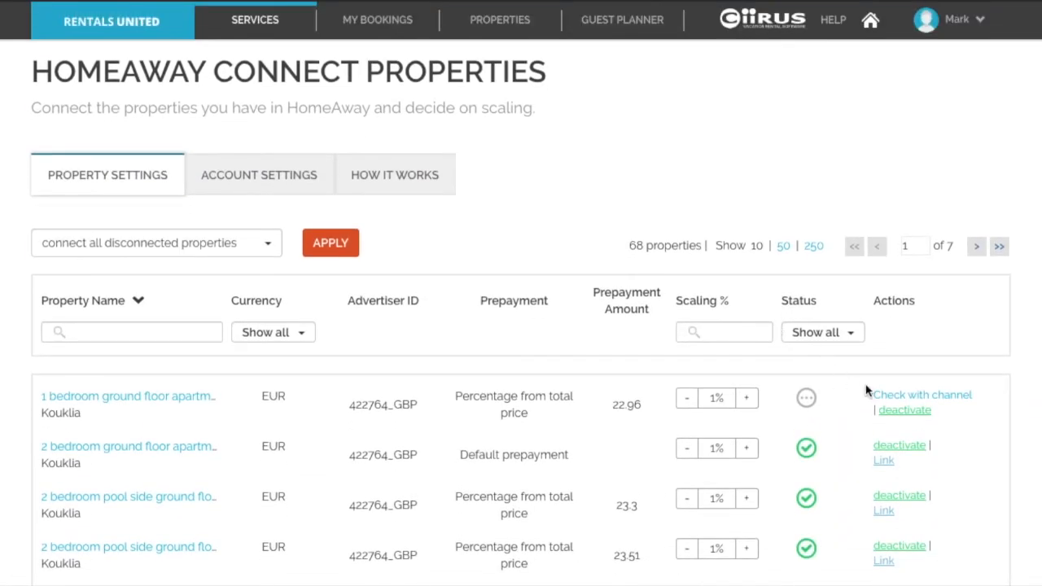
pyautogui.click(921, 396)
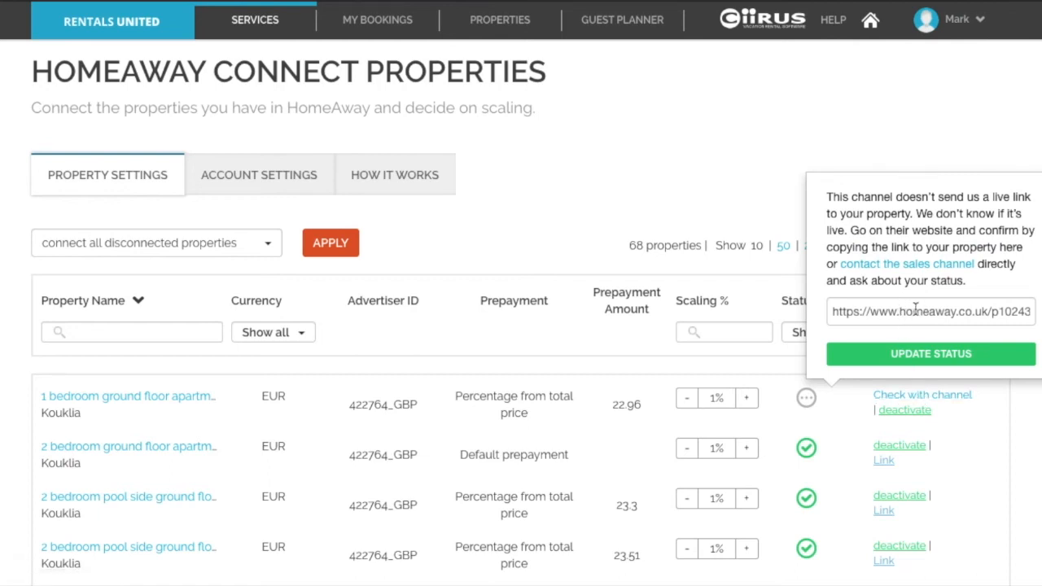
pyautogui.moveTo(902, 361)
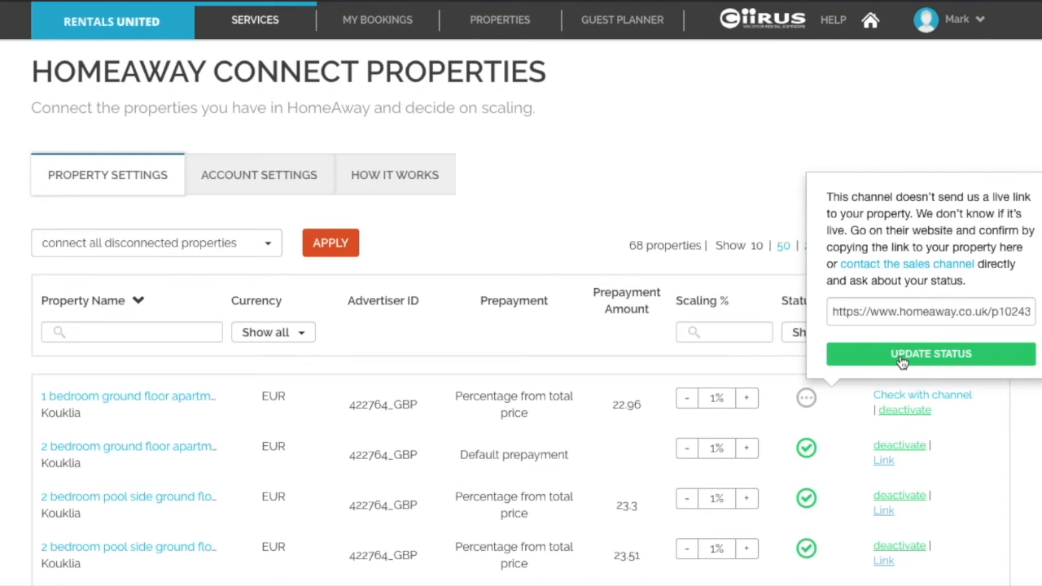
pyautogui.click(931, 354)
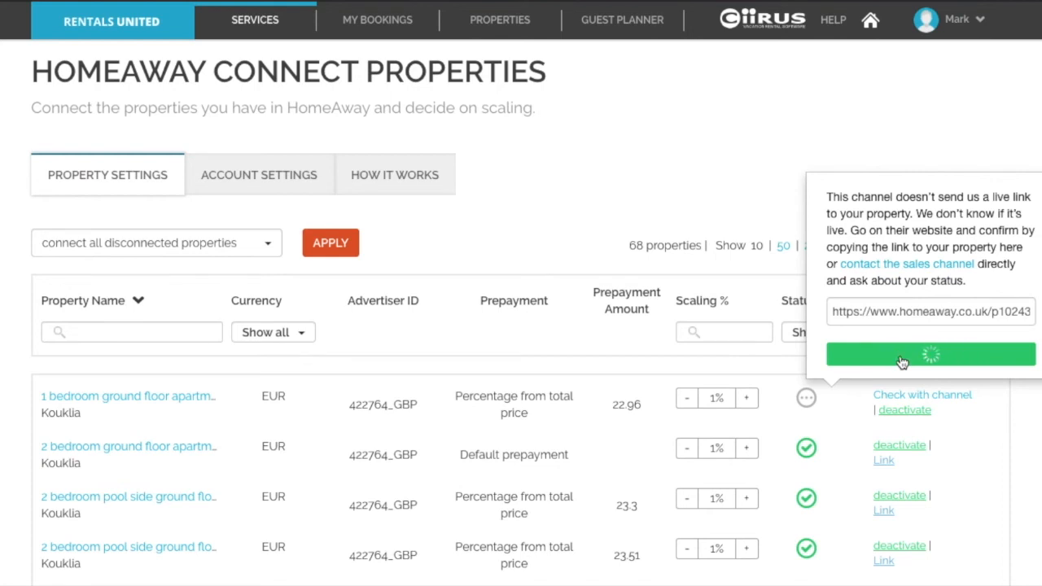